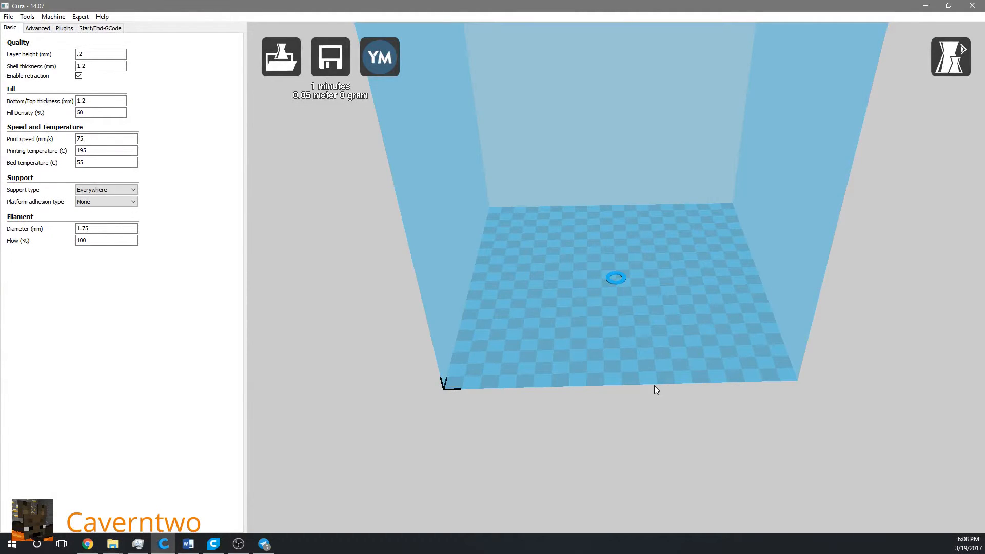
mouse_move(501, 258)
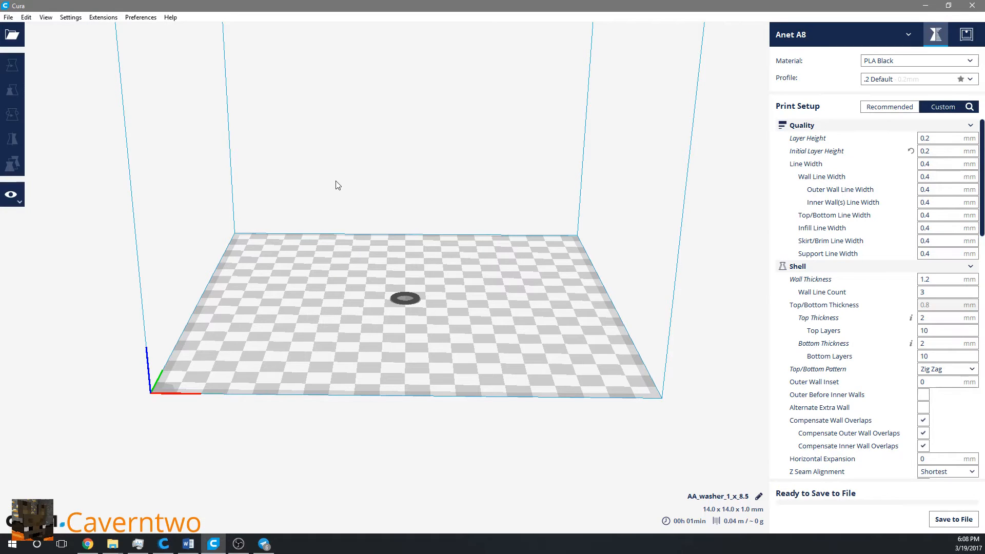
mouse_move(428, 282)
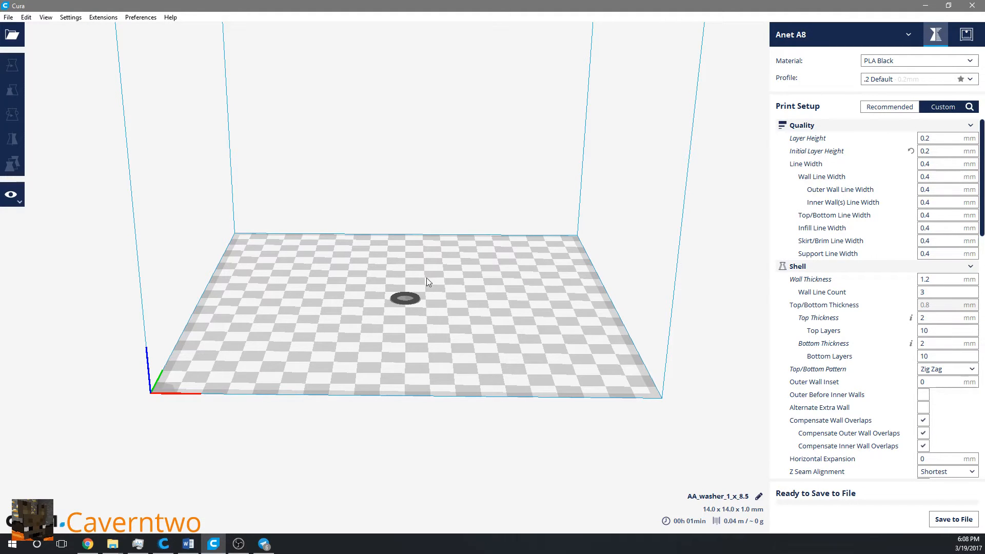
mouse_move(166, 542)
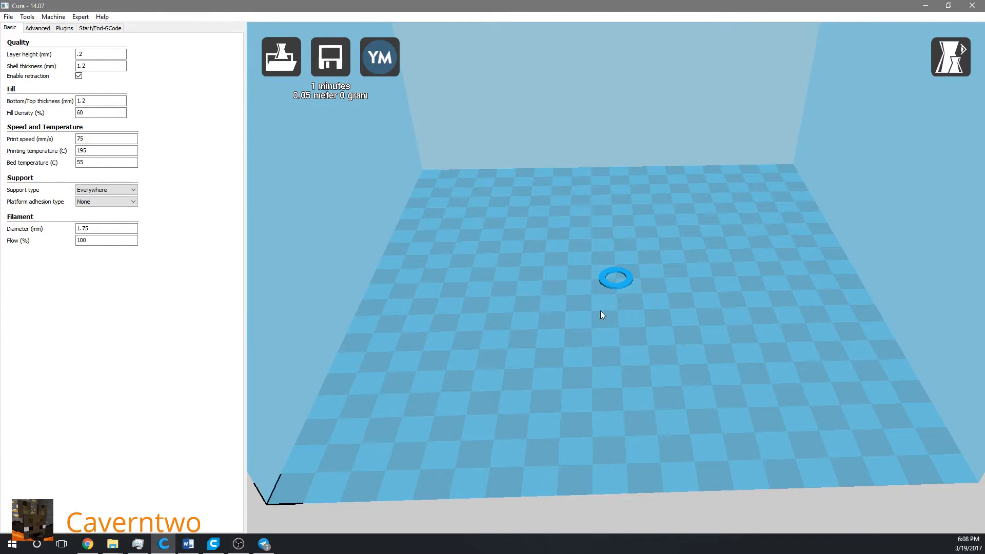
mouse_move(747, 291)
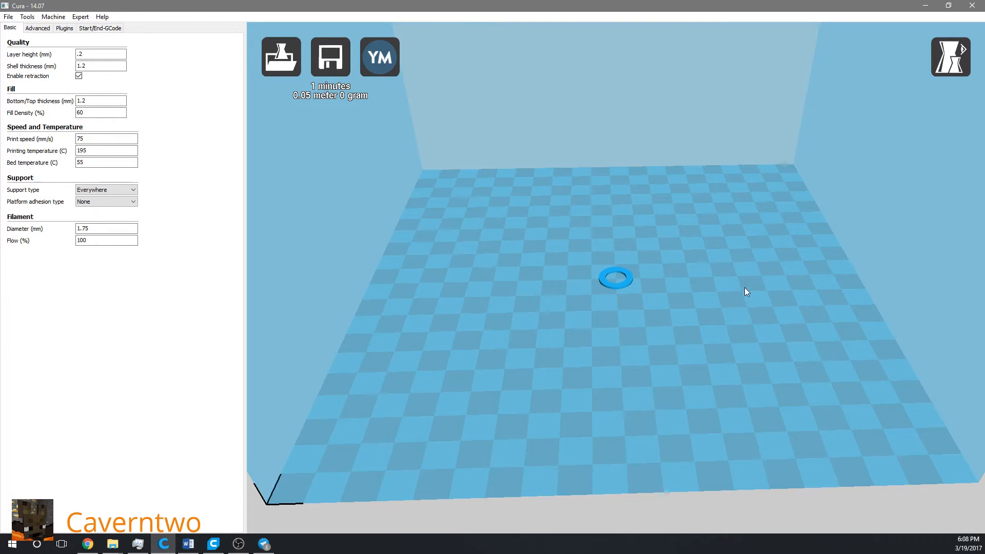
mouse_move(636, 319)
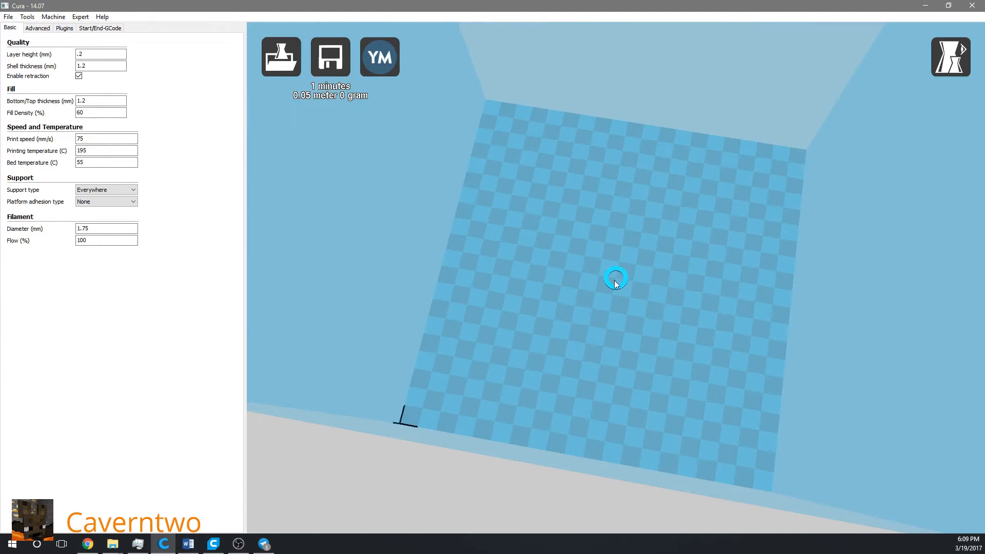
mouse_move(610, 325)
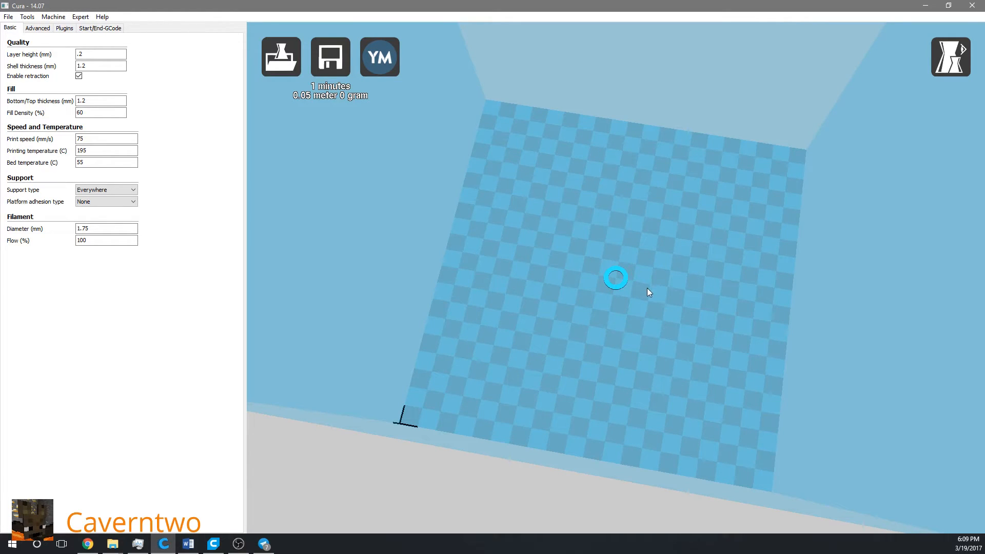
mouse_move(608, 280)
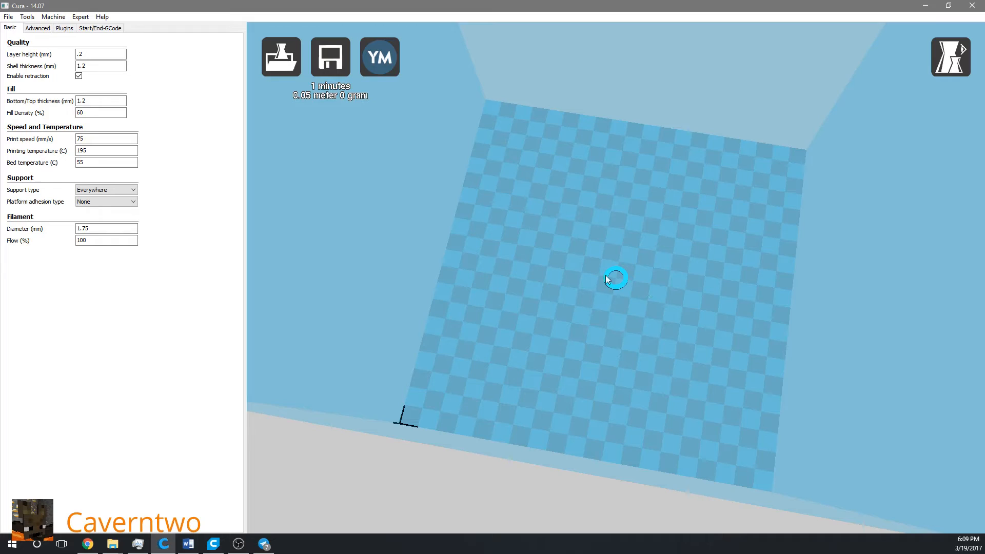
mouse_move(784, 345)
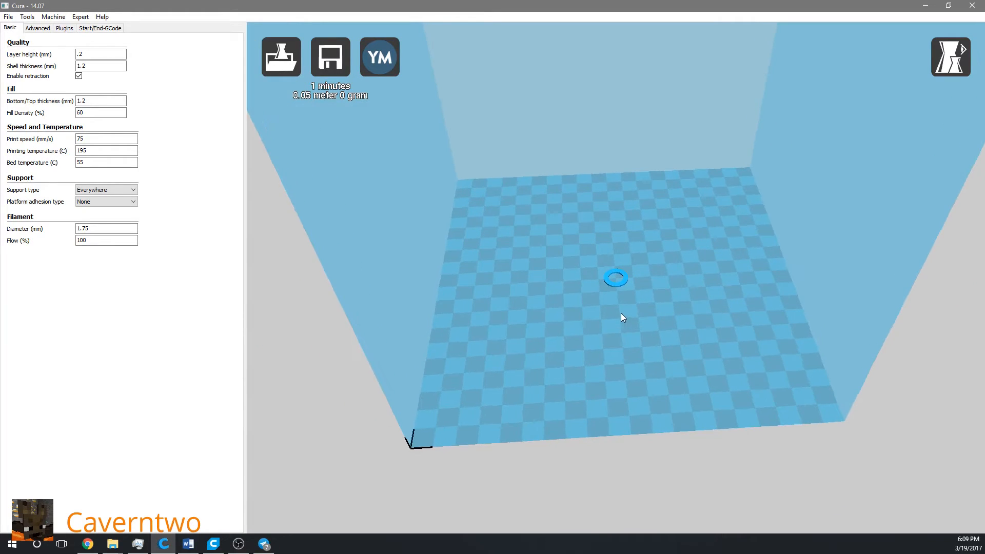
mouse_move(280, 56)
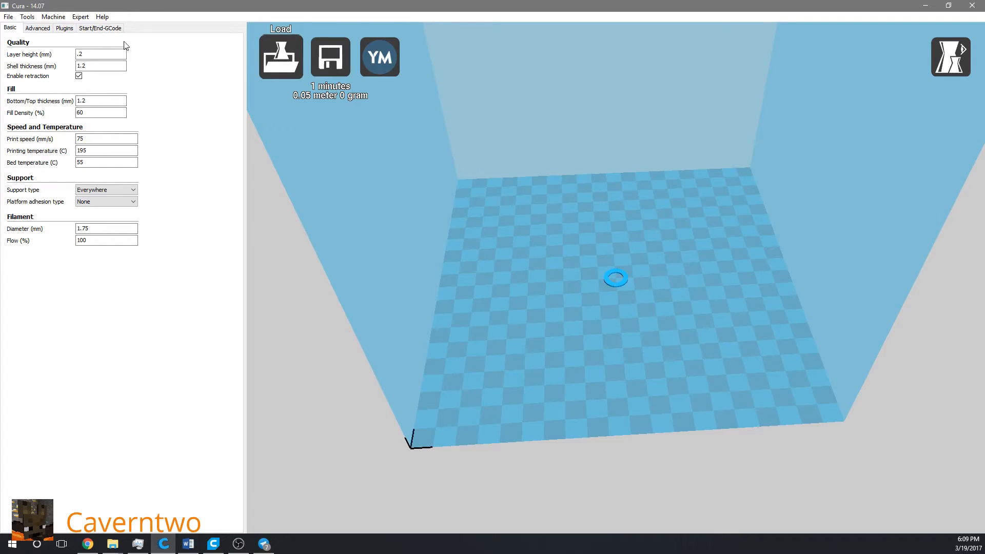
Step: Show Cura 14.07's start.gcode with its homing, platform-lowering and priming commands
left_click(98, 28)
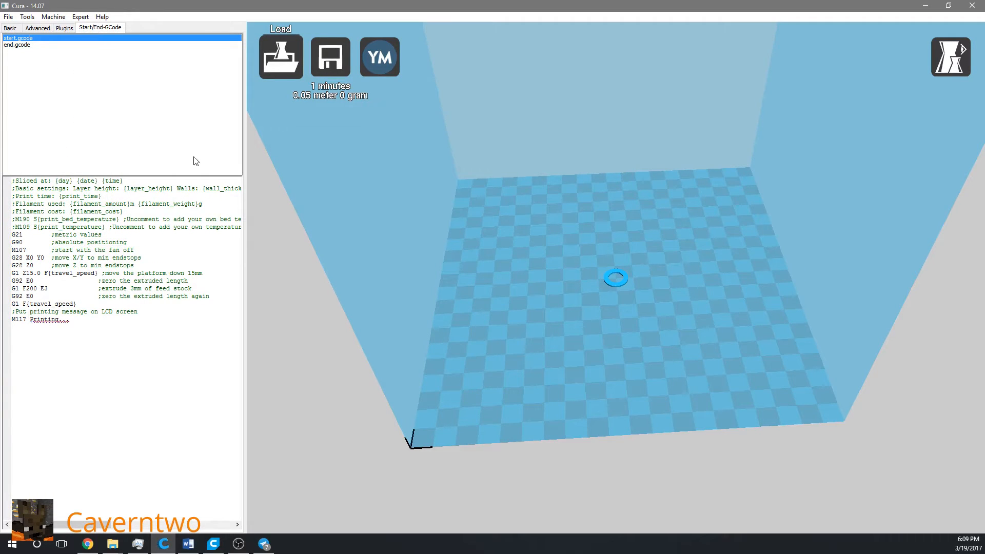
mouse_move(71, 256)
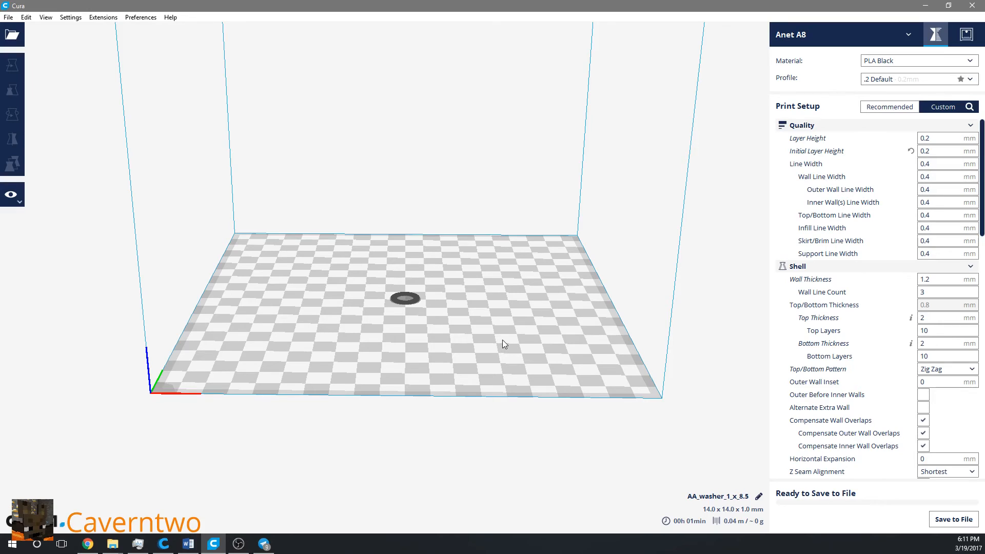
mouse_move(512, 327)
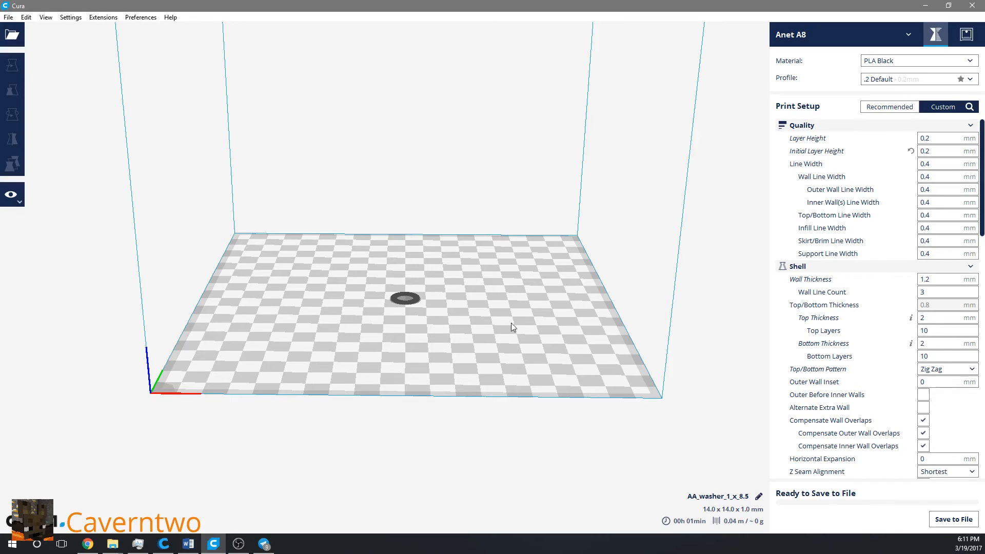
Step: Open Manage Printers from the printer dropdown to view the Anet A8 entry
left_click(843, 34)
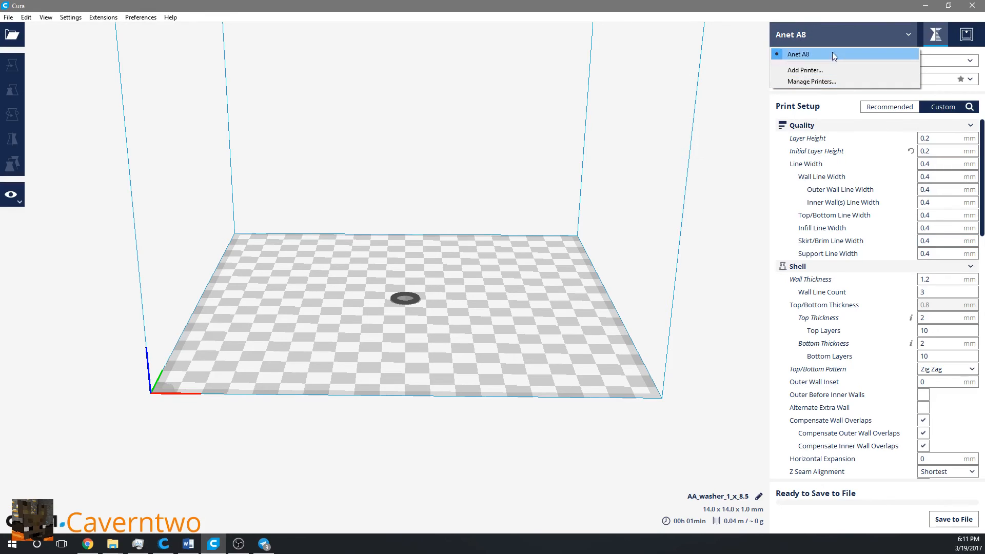
left_click(813, 81)
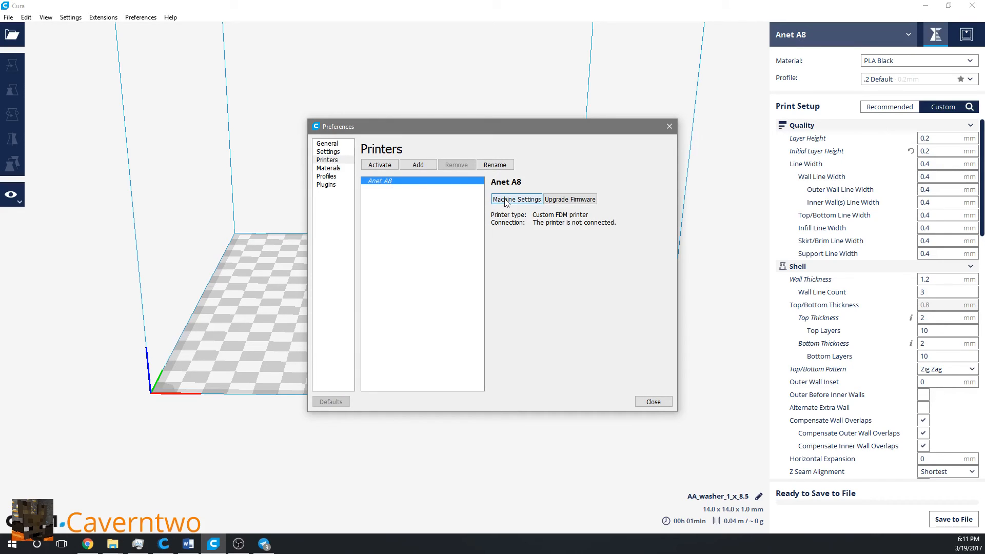
Step: Open the Anet A8 Machine Settings and highlight the G92 X+8 and G92 Y-4 start G-code lines
left_click(516, 199)
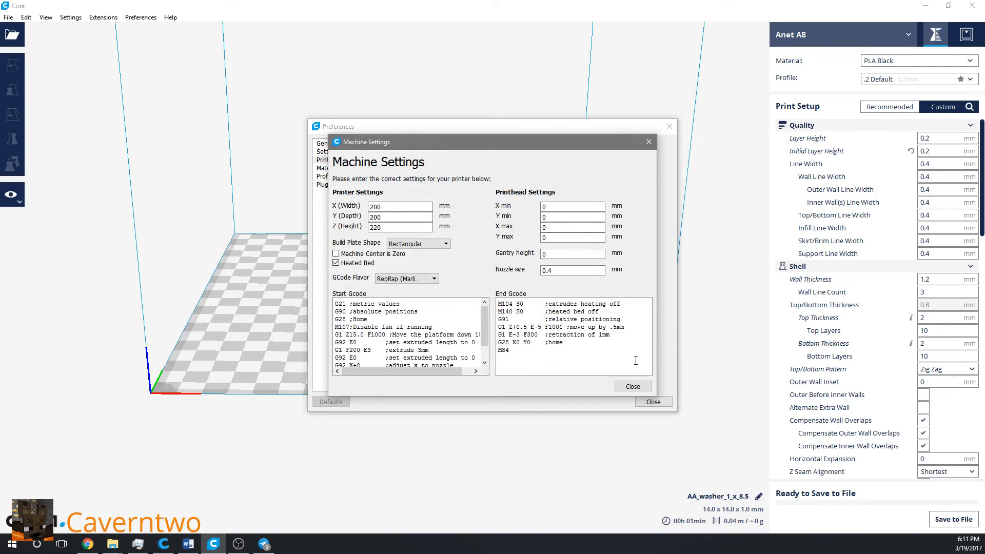
scroll("down", 3)
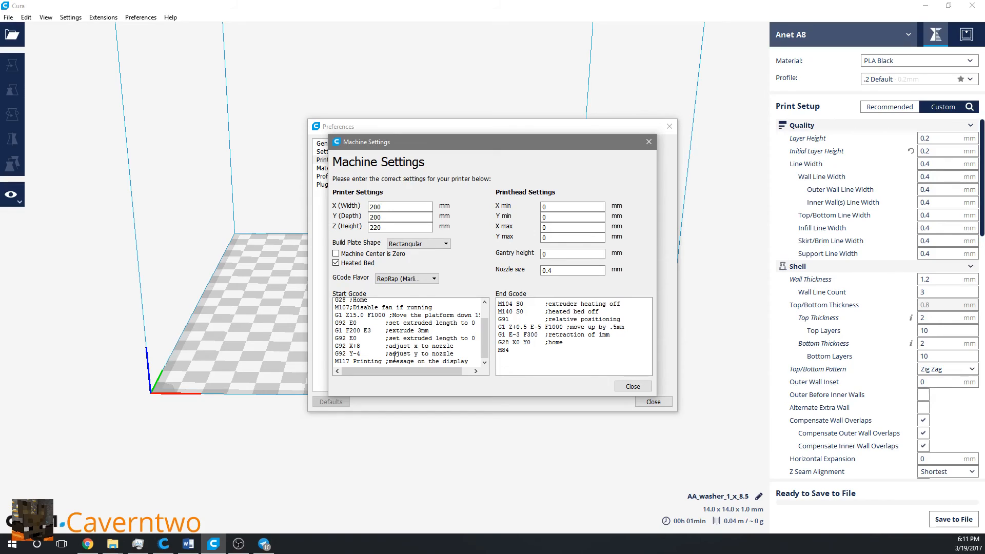
left_click_drag(336, 345, 453, 353)
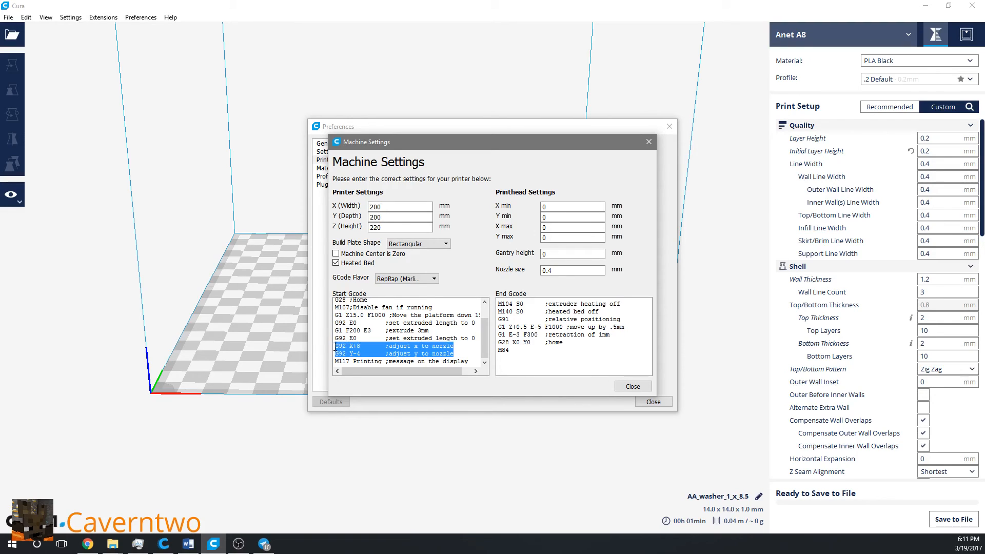
left_click(351, 345)
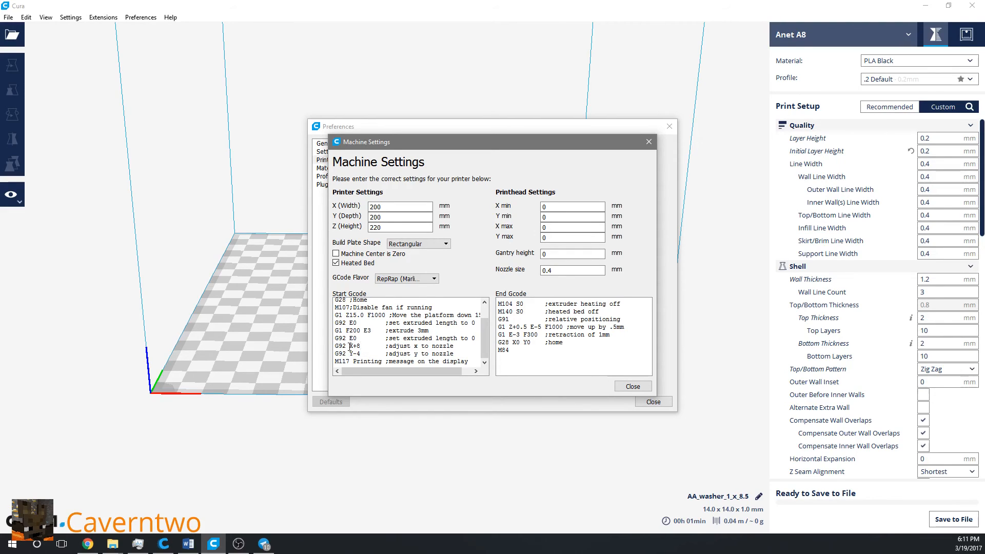
left_click_drag(338, 345, 453, 353)
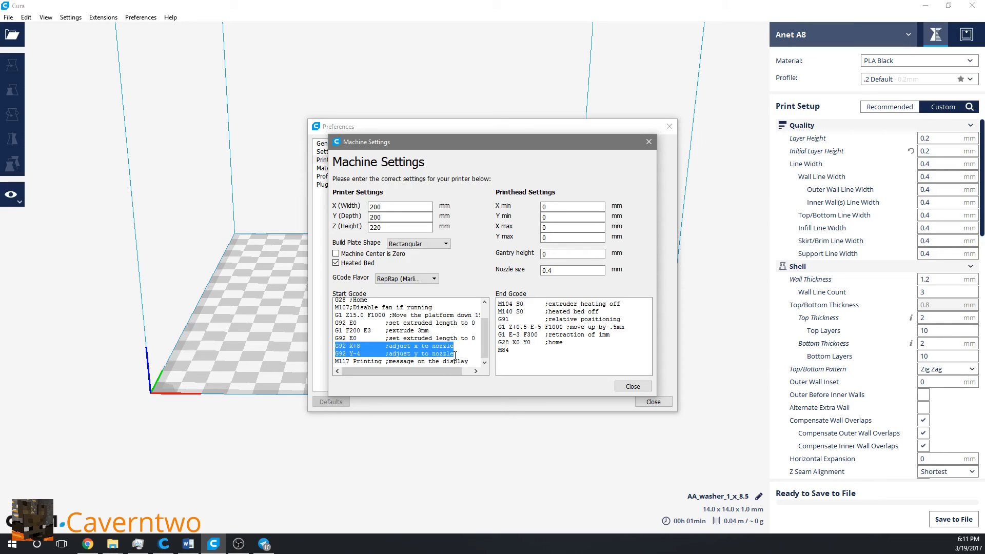